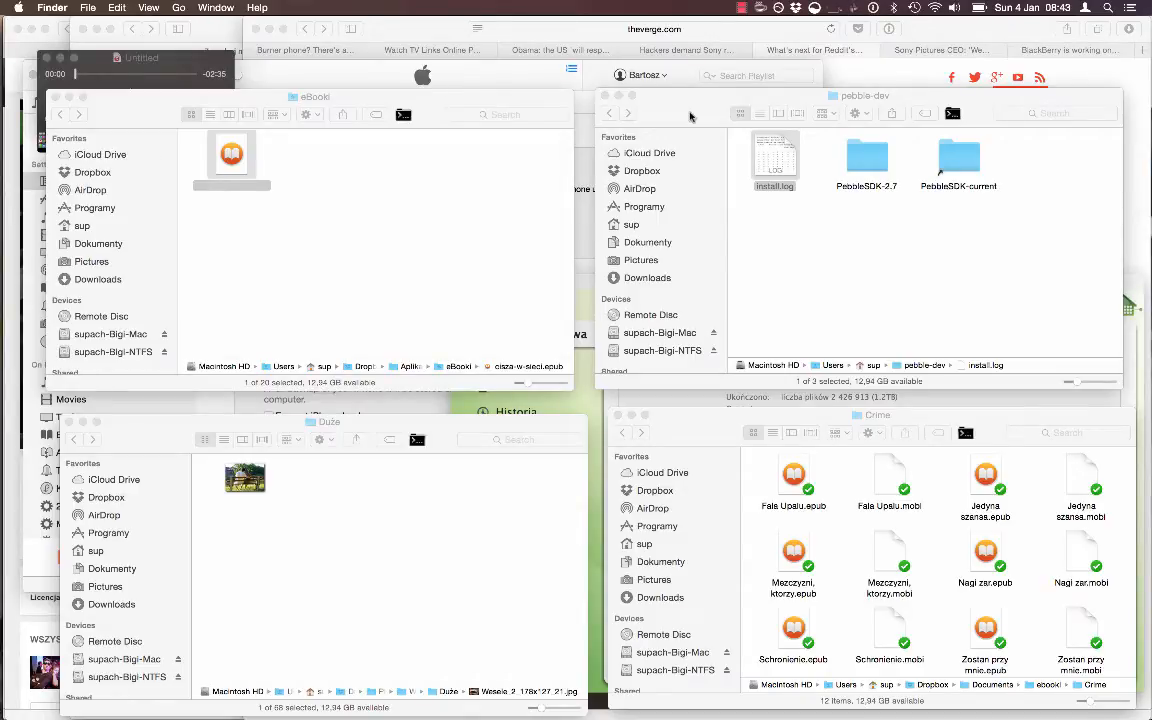
# Show the About This Mac overview with OS X Yosemite 10.10.1 specs over the Finder windows.
pyautogui.click(18, 8)
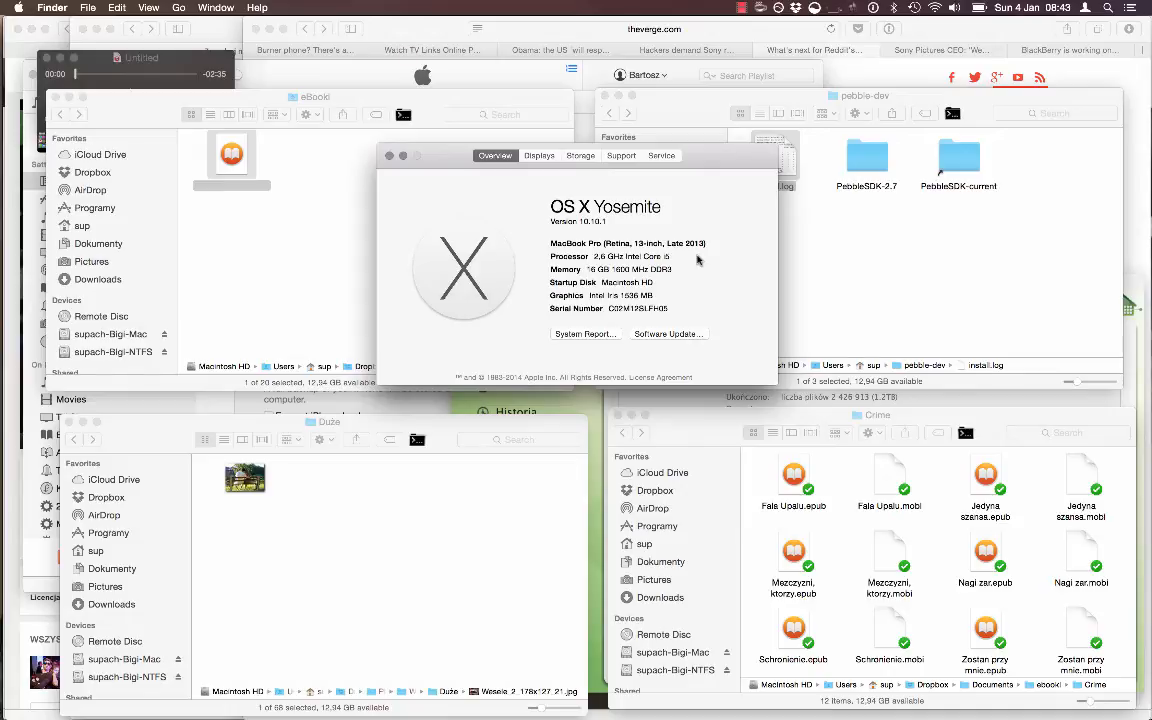
pyautogui.moveTo(704, 260)
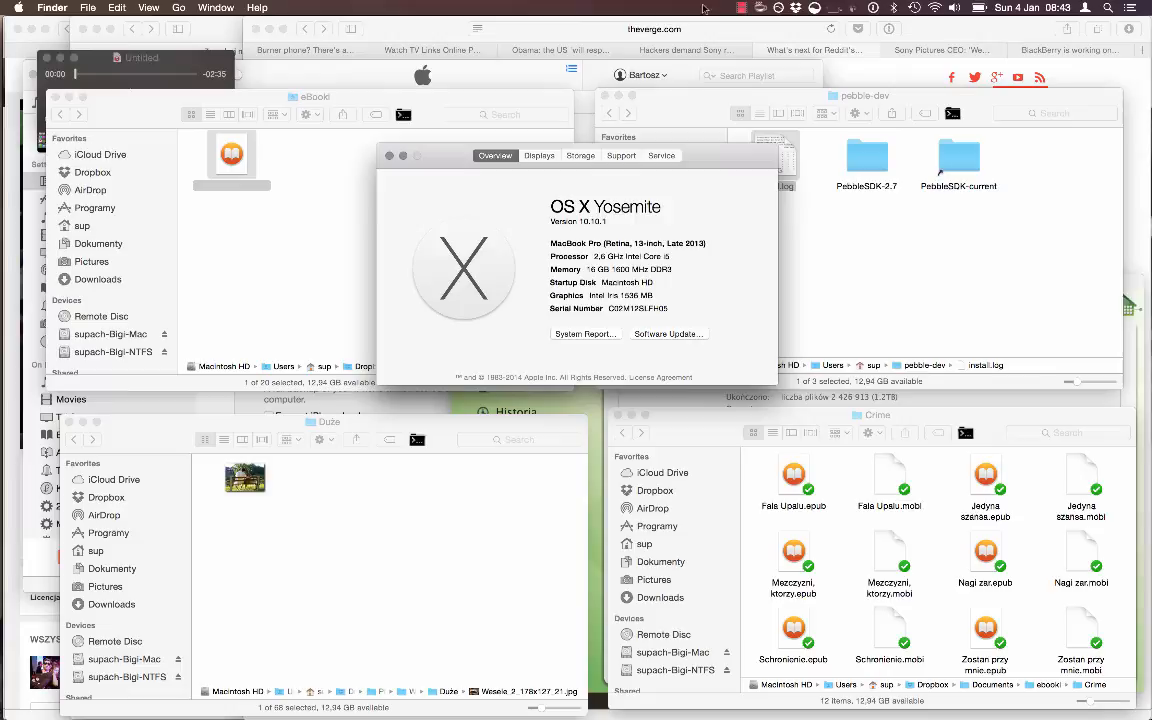
pyautogui.click(741, 7)
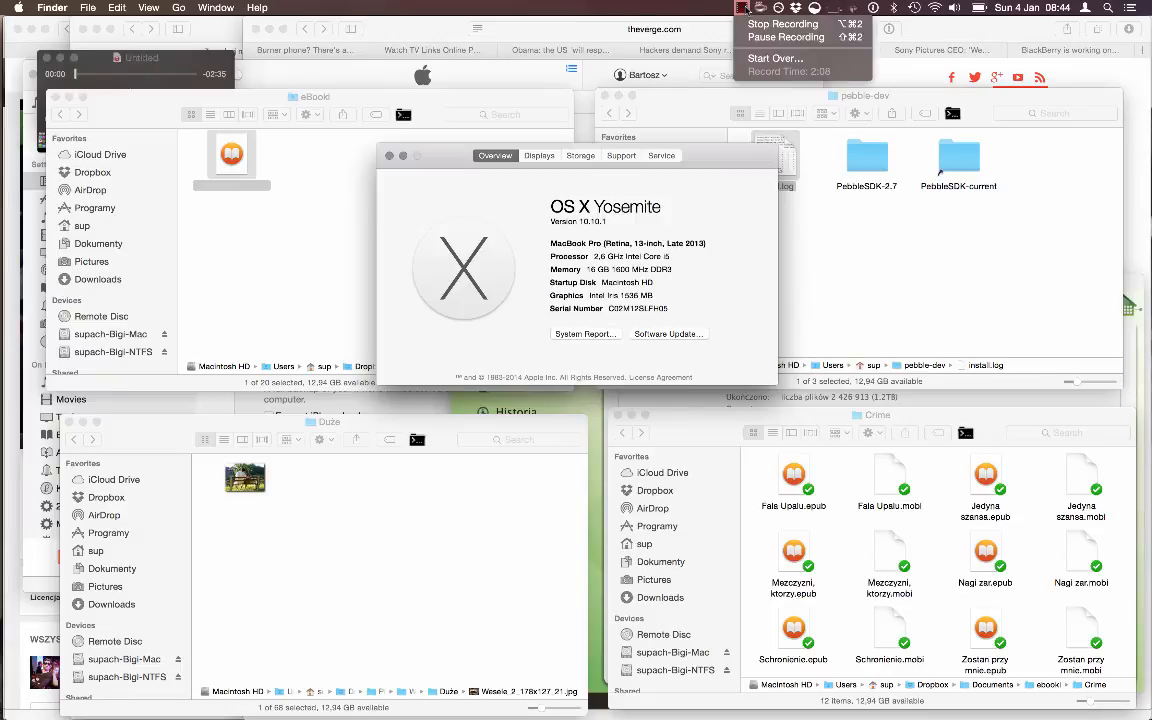